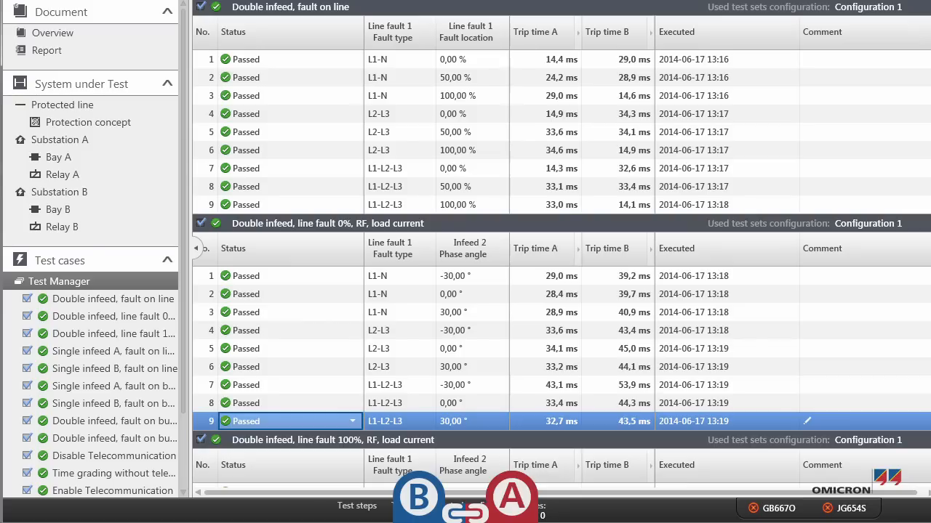
scroll(down, 3)
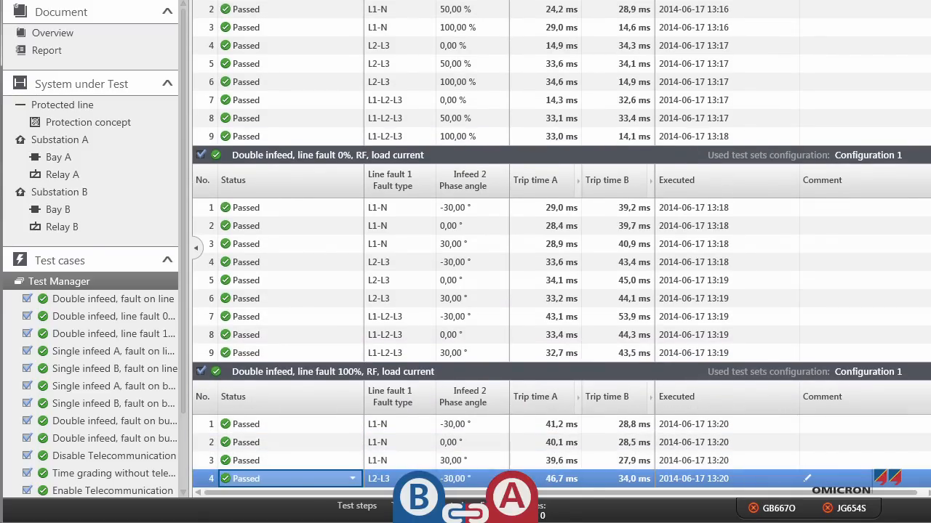